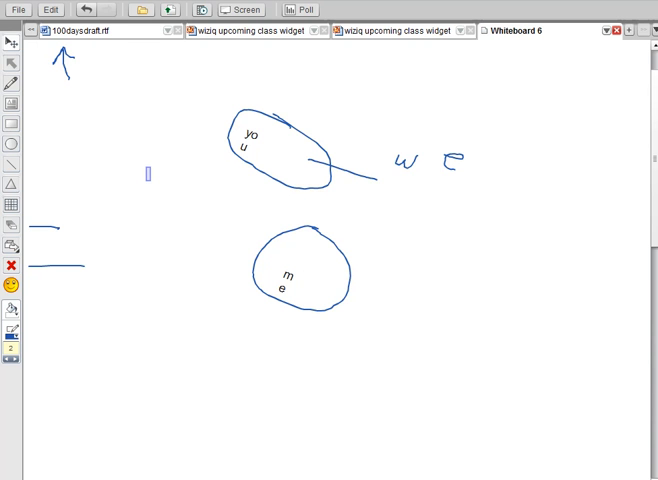
pyautogui.moveTo(90, 112)
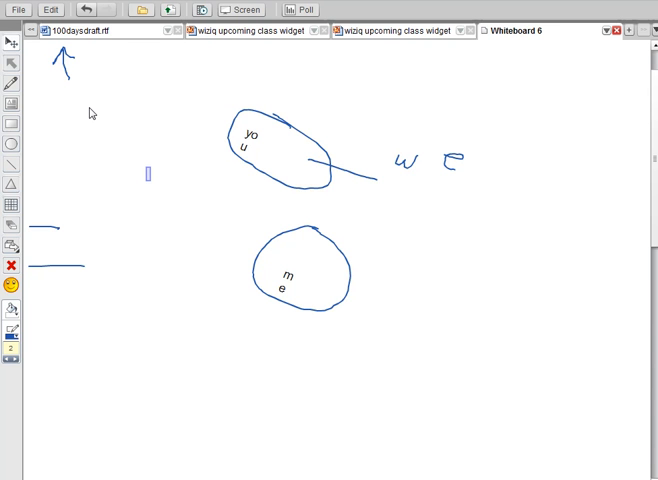
pyautogui.moveTo(12, 44)
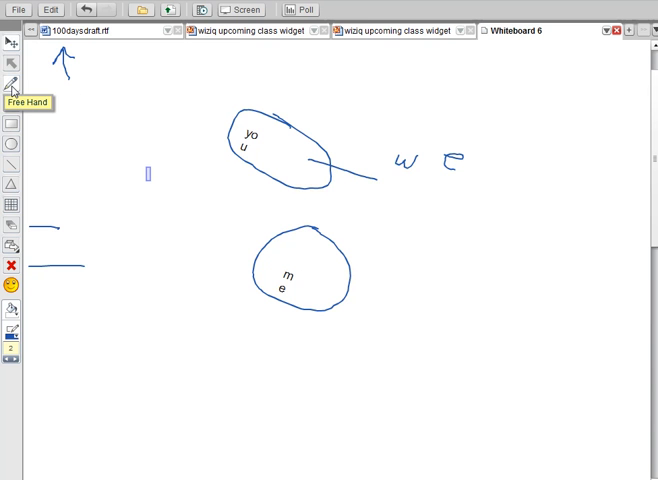
pyautogui.moveTo(156, 138)
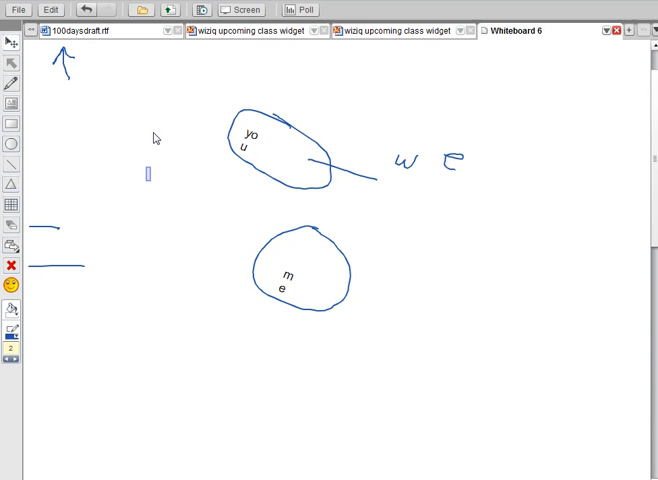
pyautogui.moveTo(186, 150)
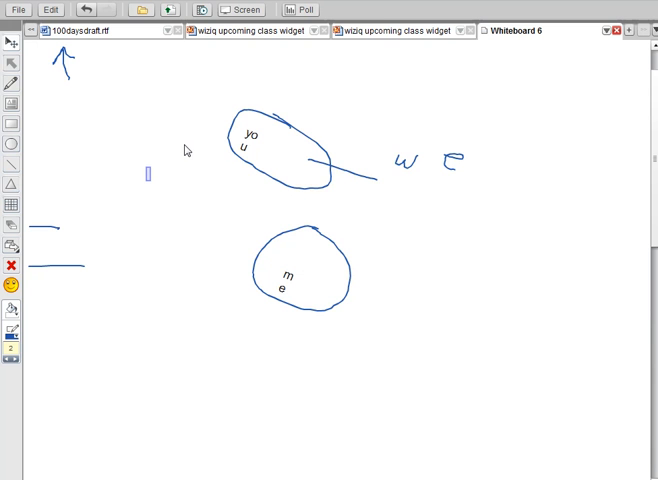
pyautogui.moveTo(436, 308)
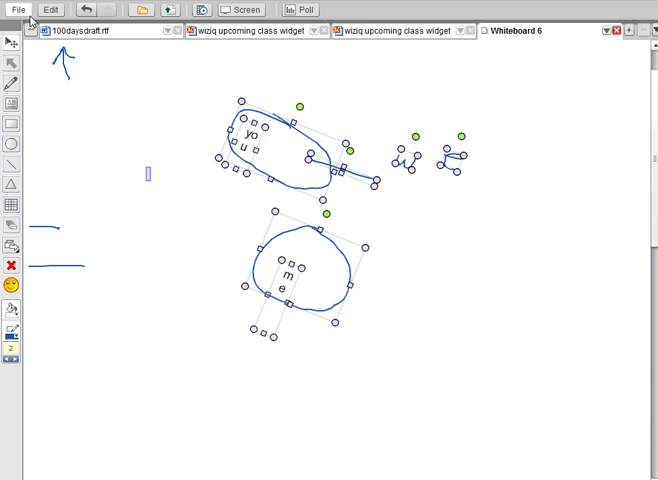
# Select all whiteboard drawings and bring up the context menu for the selected shapes.
pyautogui.click(48, 10)
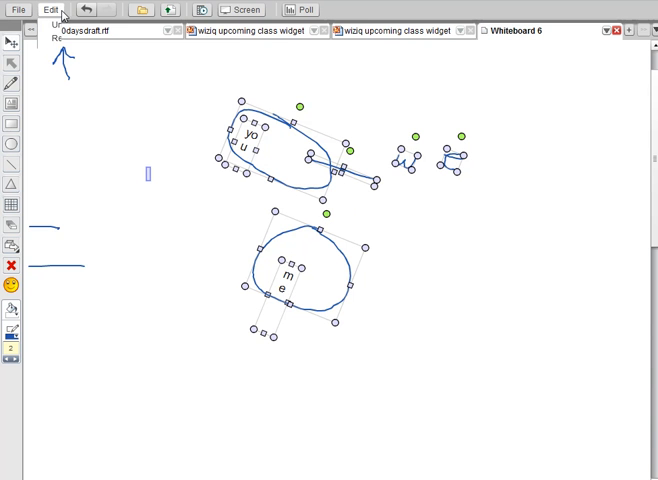
pyautogui.click(50, 10)
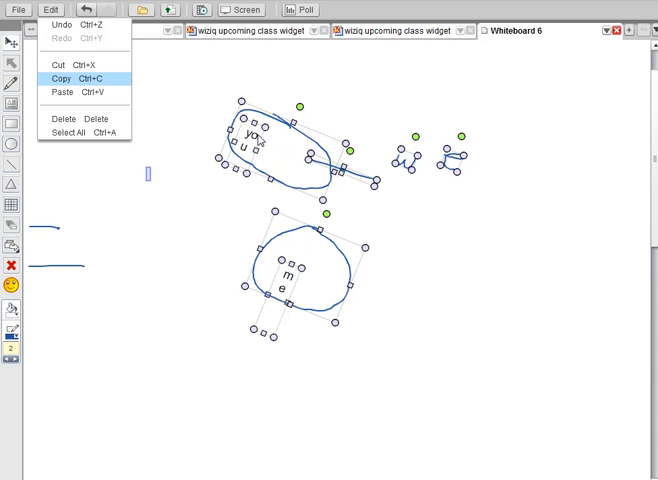
pyautogui.rightClick(278, 156)
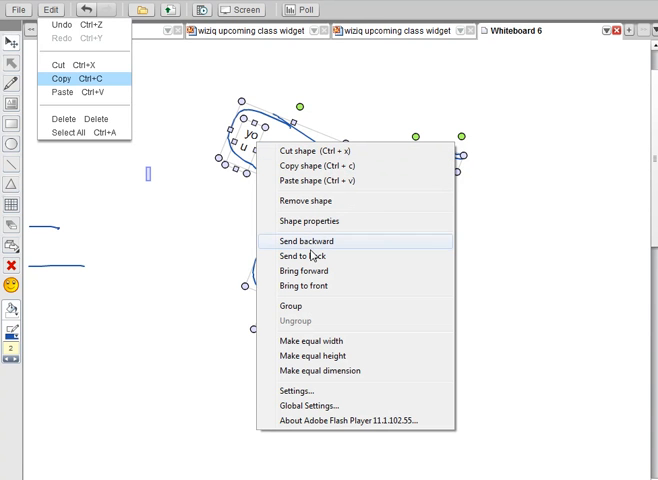
pyautogui.moveTo(320, 340)
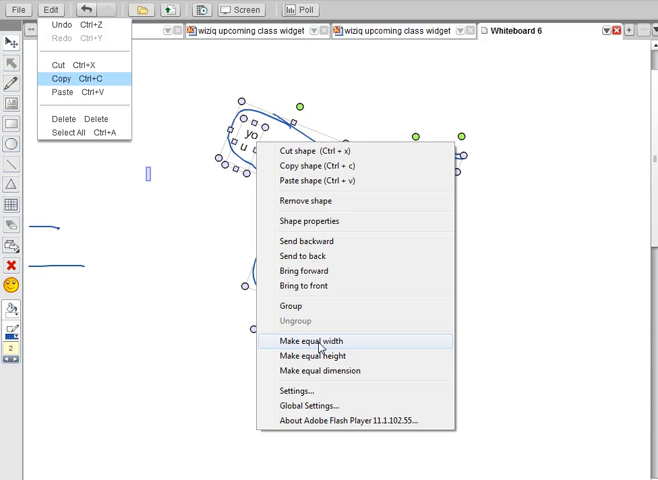
pyautogui.moveTo(330, 210)
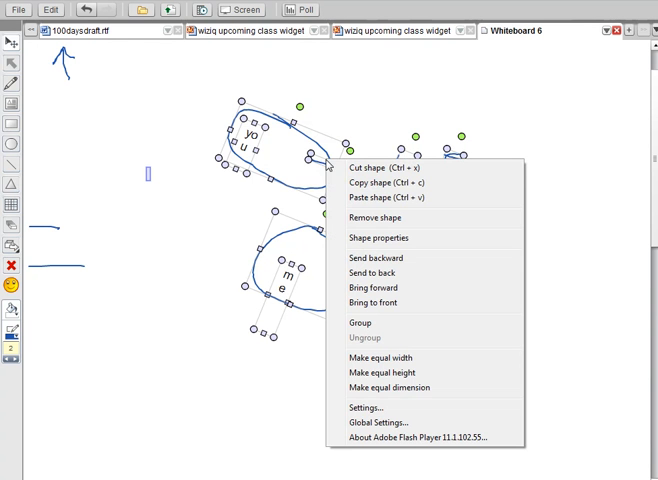
pyautogui.moveTo(362, 168)
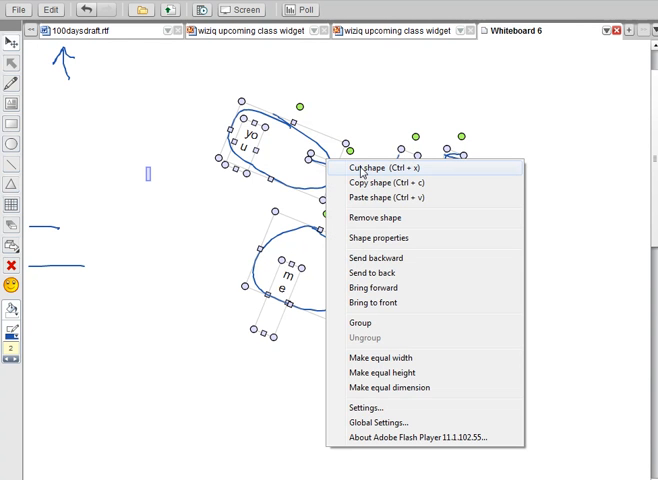
# Choose a document from the Desktop in the upload dialog to share on the whiteboard.
pyautogui.click(380, 216)
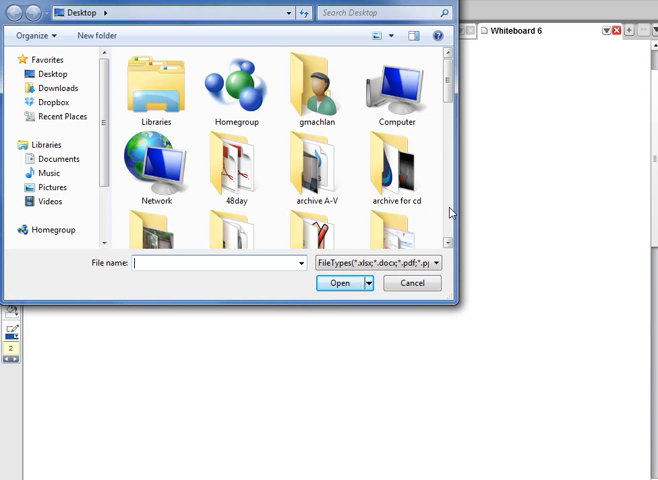
pyautogui.scroll(-3)
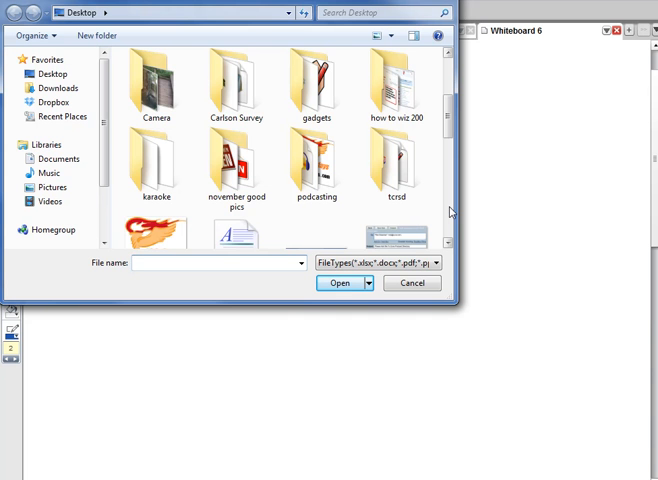
pyautogui.scroll(-3)
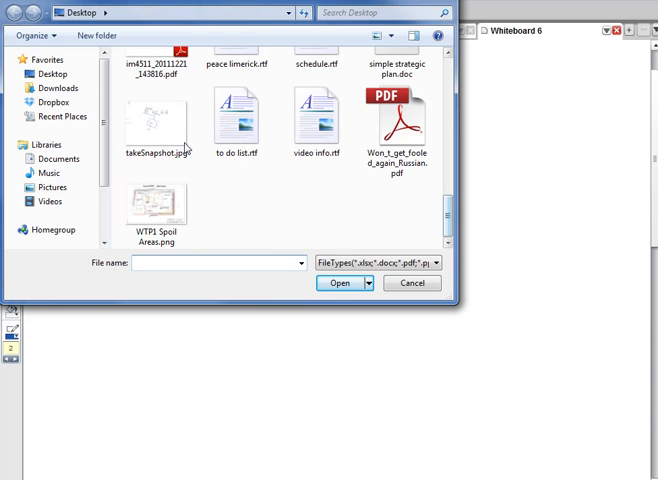
pyautogui.click(340, 284)
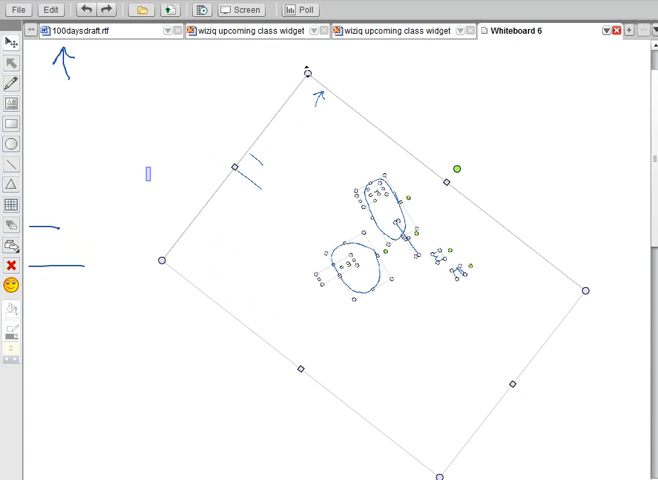
pyautogui.moveTo(258, 30)
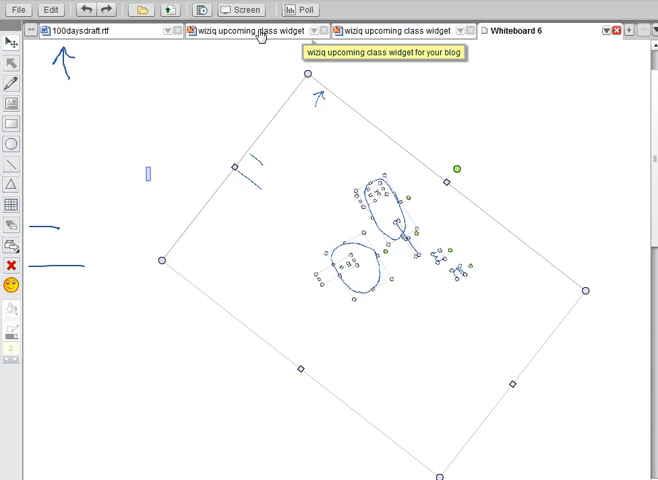
# Switch to the pdf1 document with the How 2 WizIQ title slide.
pyautogui.click(244, 30)
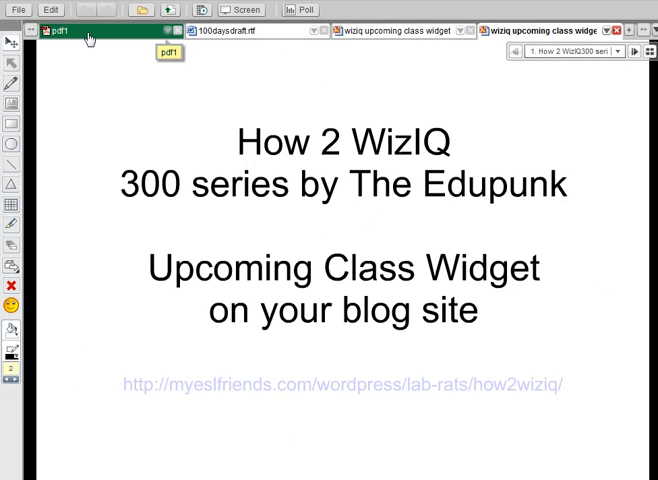
# Switch to 100daysdraft.rtf and change the blue rectangle's fill to lavender.
pyautogui.click(230, 32)
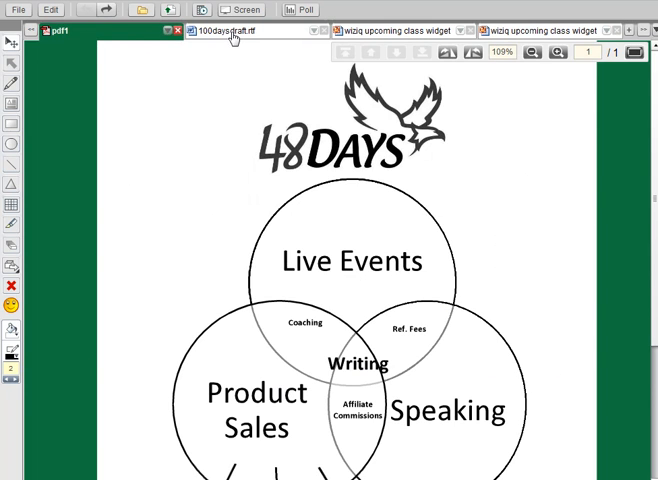
pyautogui.click(236, 32)
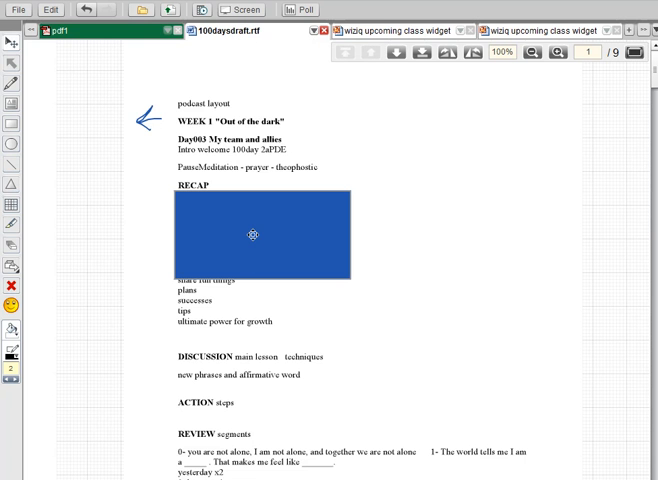
pyautogui.click(252, 234)
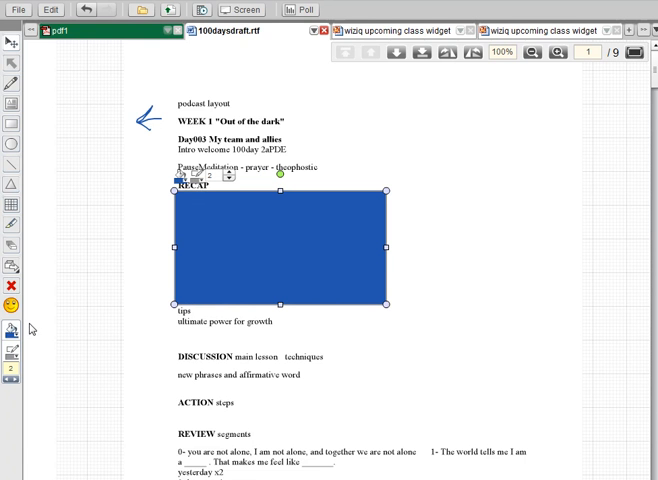
pyautogui.click(12, 332)
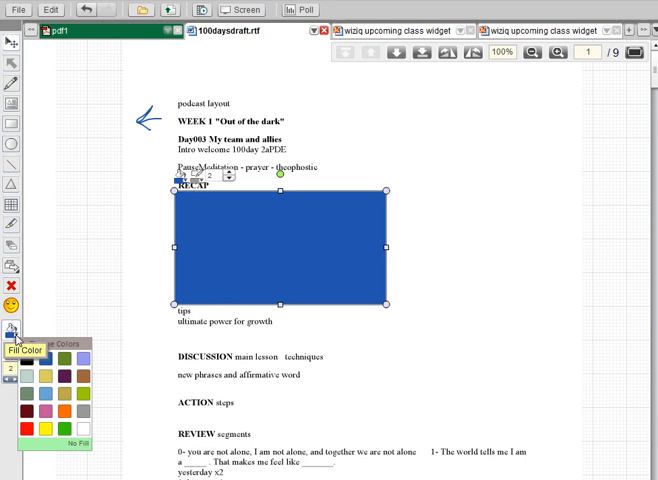
pyautogui.moveTo(84, 360)
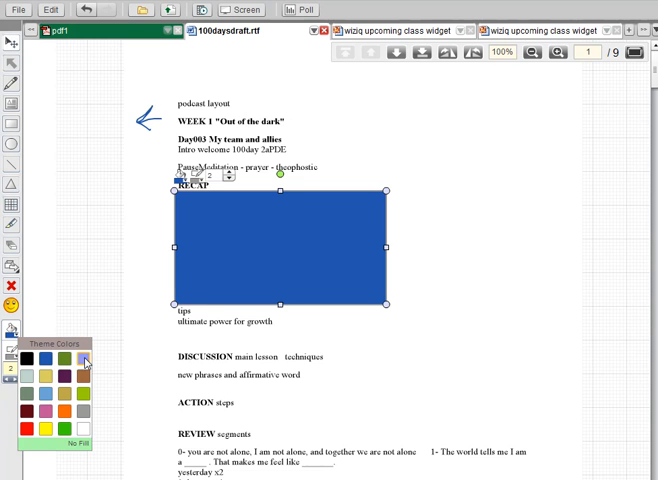
pyautogui.click(84, 364)
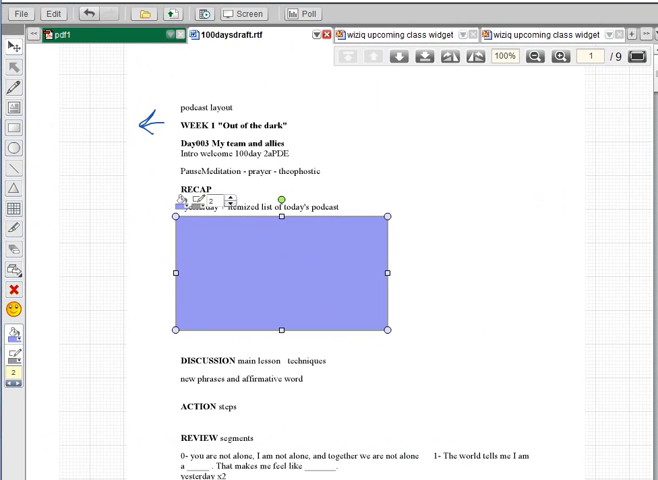
pyautogui.moveTo(400, 116)
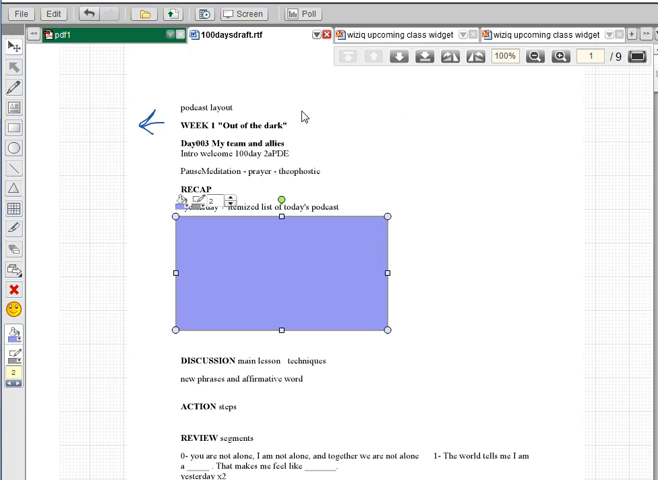
pyautogui.moveTo(44, 168)
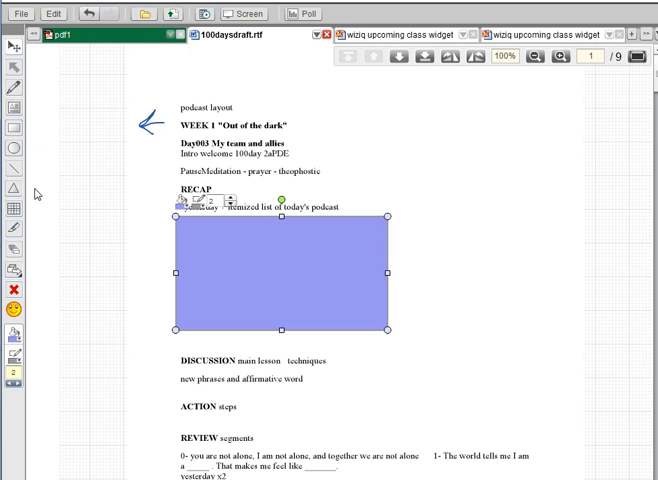
pyautogui.moveTo(38, 322)
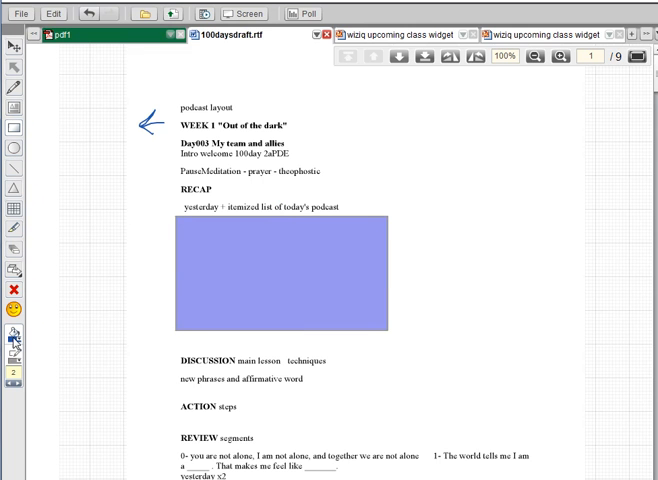
# Draw a second rectangle over the lavender one and fill it yellow.
pyautogui.click(10, 340)
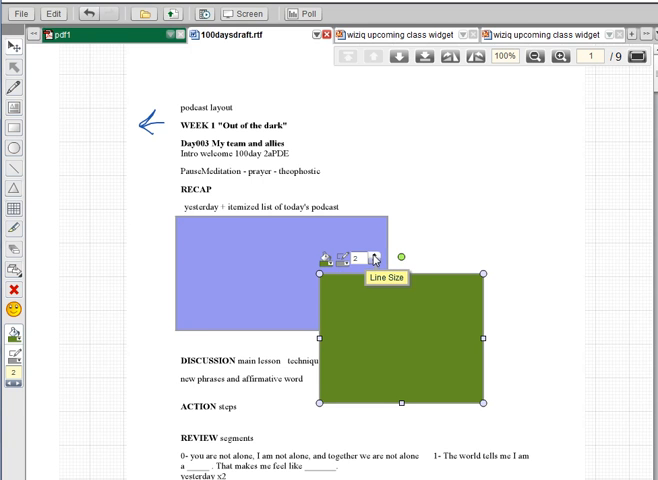
pyautogui.moveTo(324, 258)
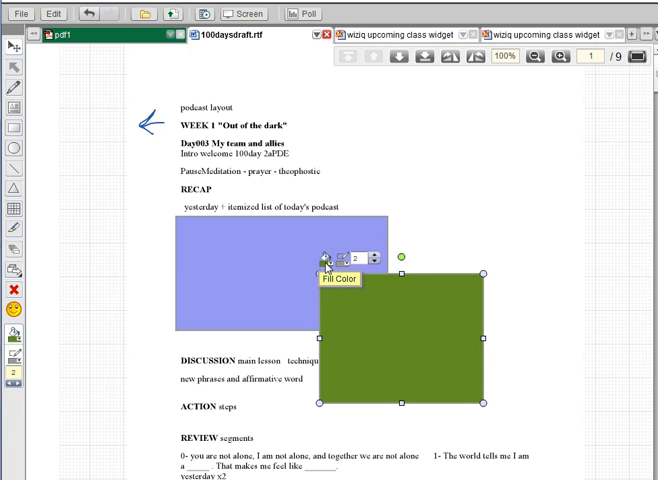
pyautogui.click(328, 258)
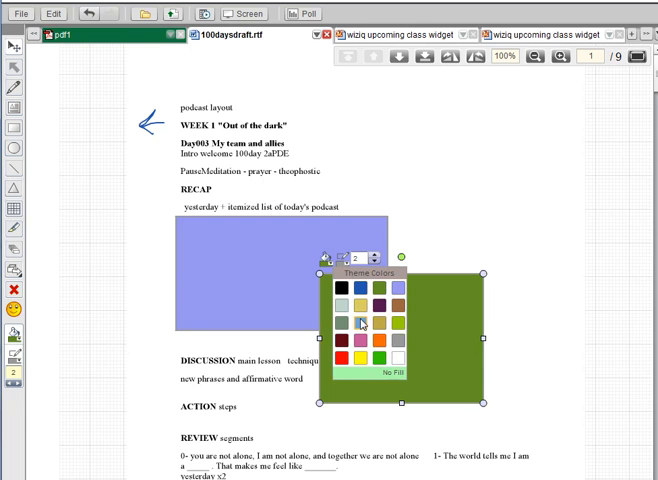
pyautogui.click(362, 322)
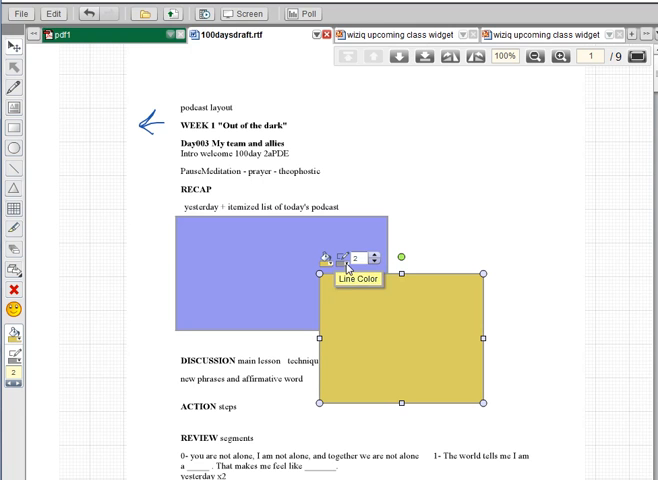
pyautogui.click(328, 256)
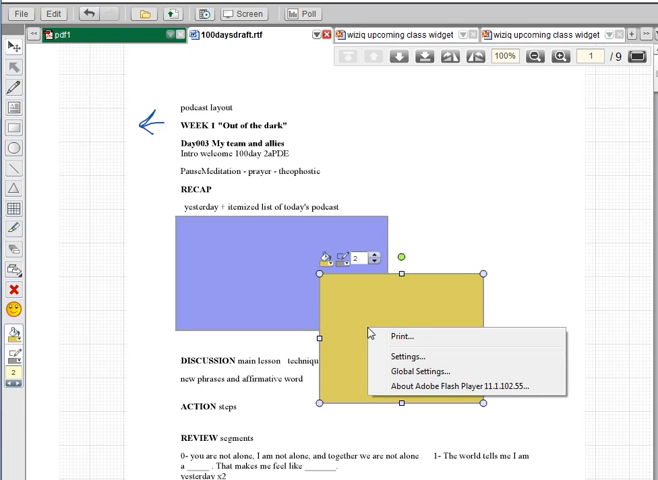
pyautogui.moveTo(396, 286)
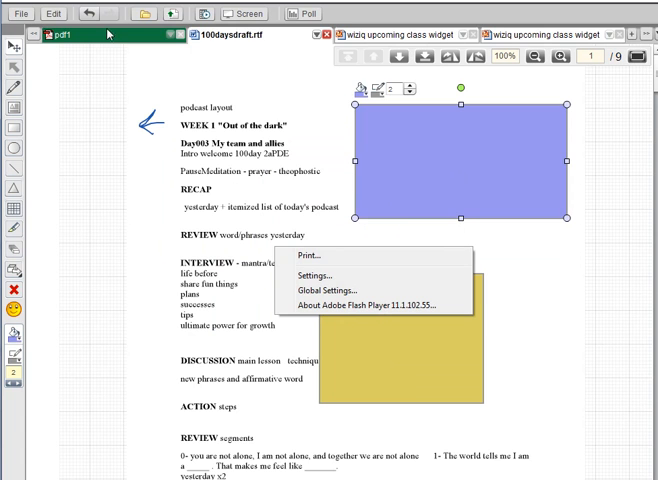
pyautogui.moveTo(130, 154)
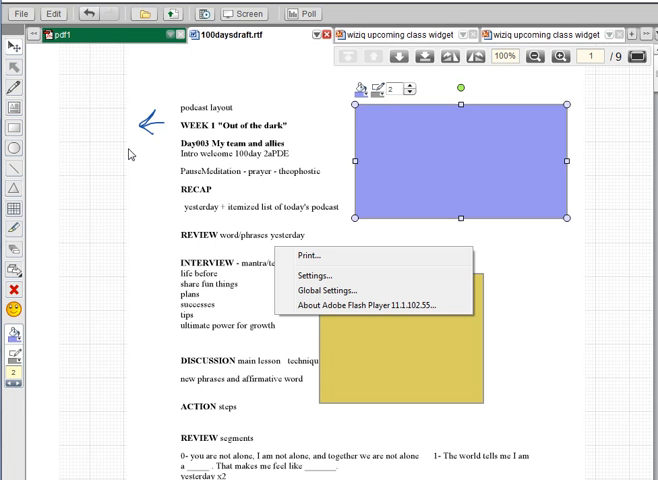
pyautogui.moveTo(84, 232)
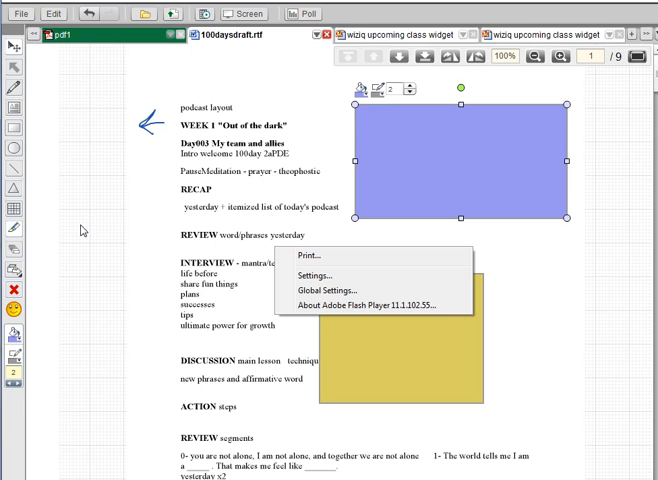